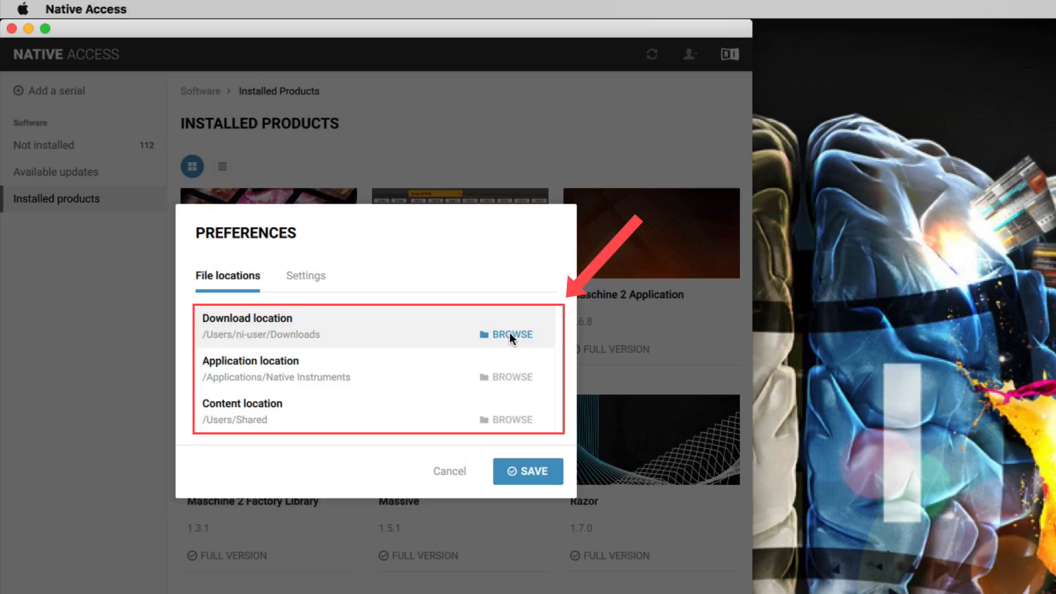
# Step: Scroll the Native Access product page down to the Download (Mac)/(Win) buttons
pyautogui.click(506, 335)
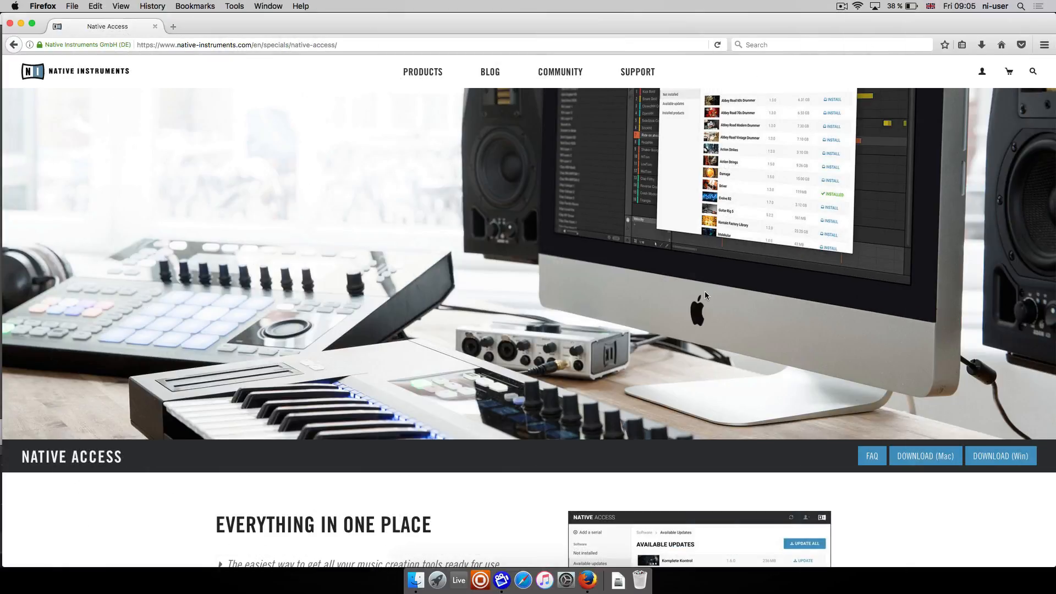
pyautogui.scroll(-3)
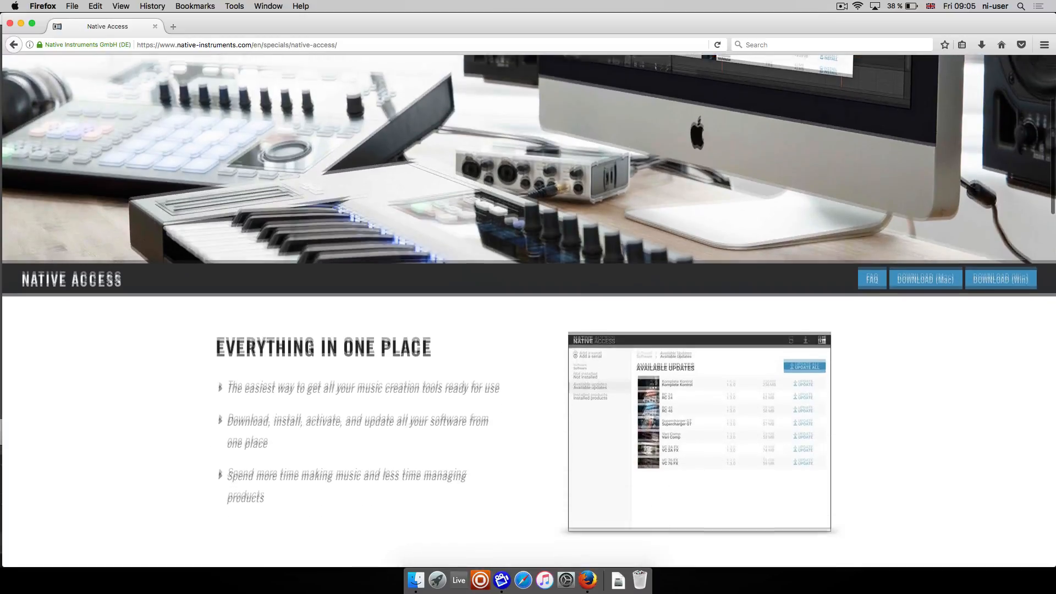
pyautogui.scroll(-3)
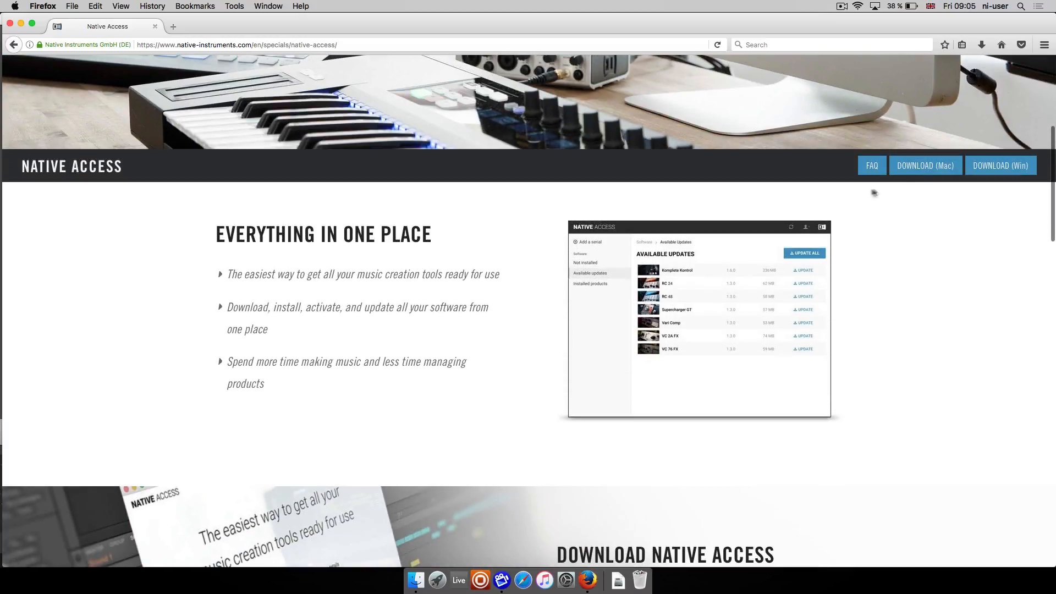
pyautogui.click(925, 165)
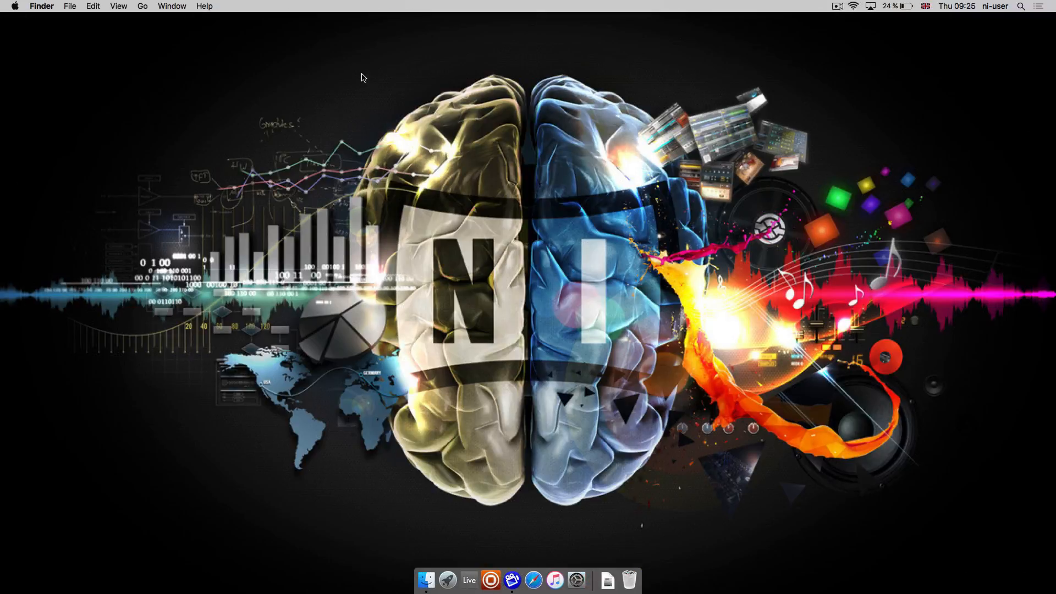
# Step: Choose Applications from Finder's Go menu
pyautogui.click(142, 6)
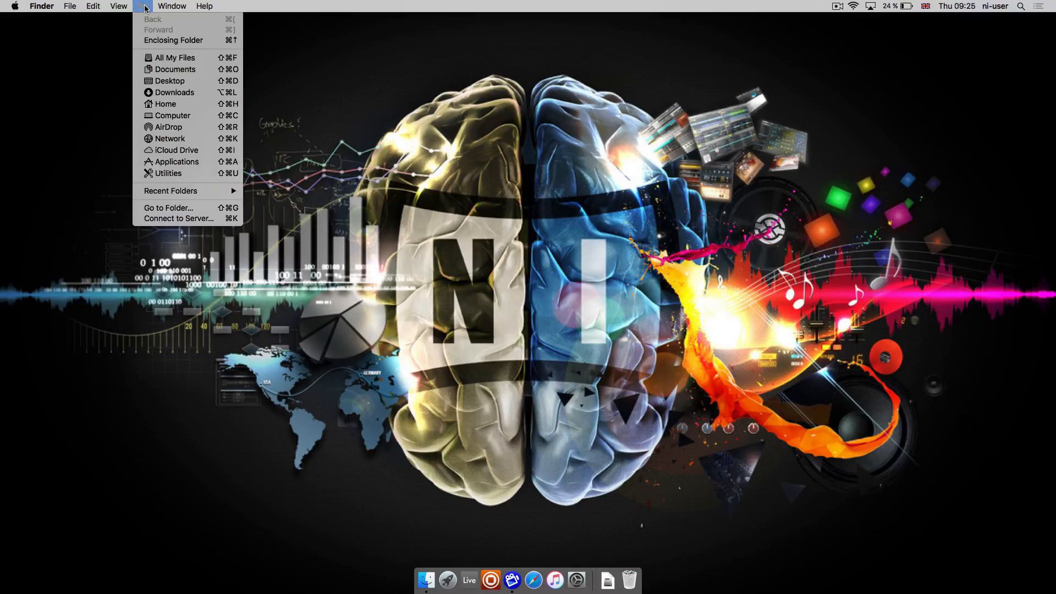
pyautogui.moveTo(177, 162)
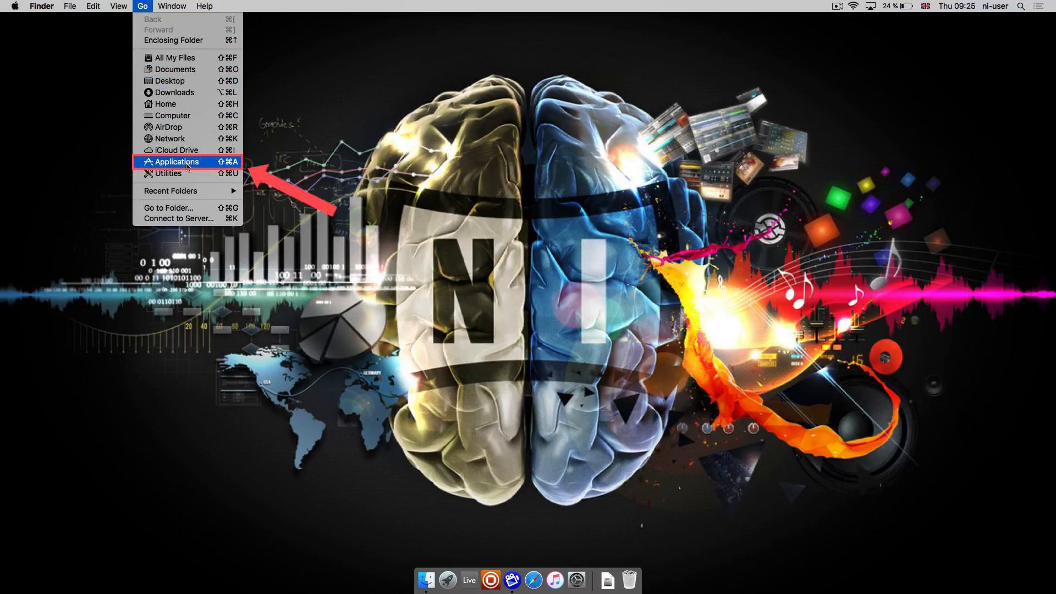
pyautogui.click(177, 162)
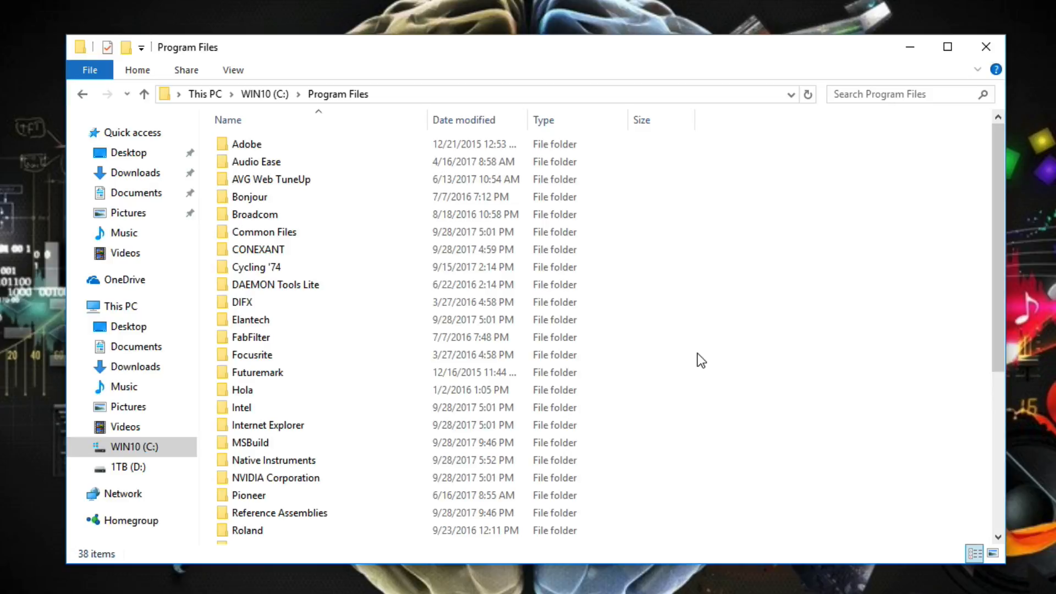
# Step: Open Native Instruments > Native Access under Program Files and launch the Native Access application
pyautogui.click(272, 459)
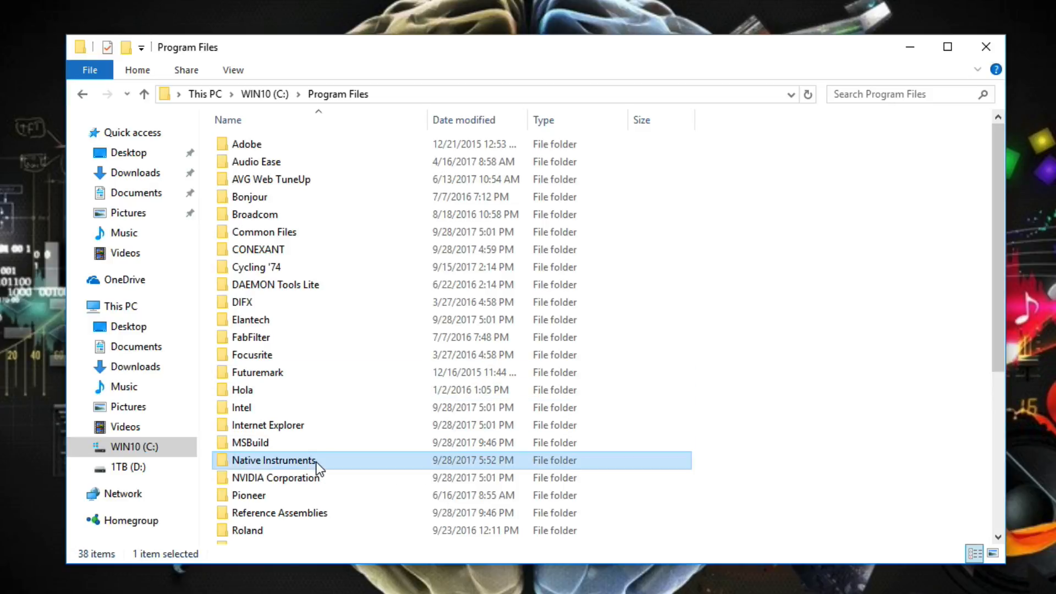
pyautogui.doubleClick(273, 460)
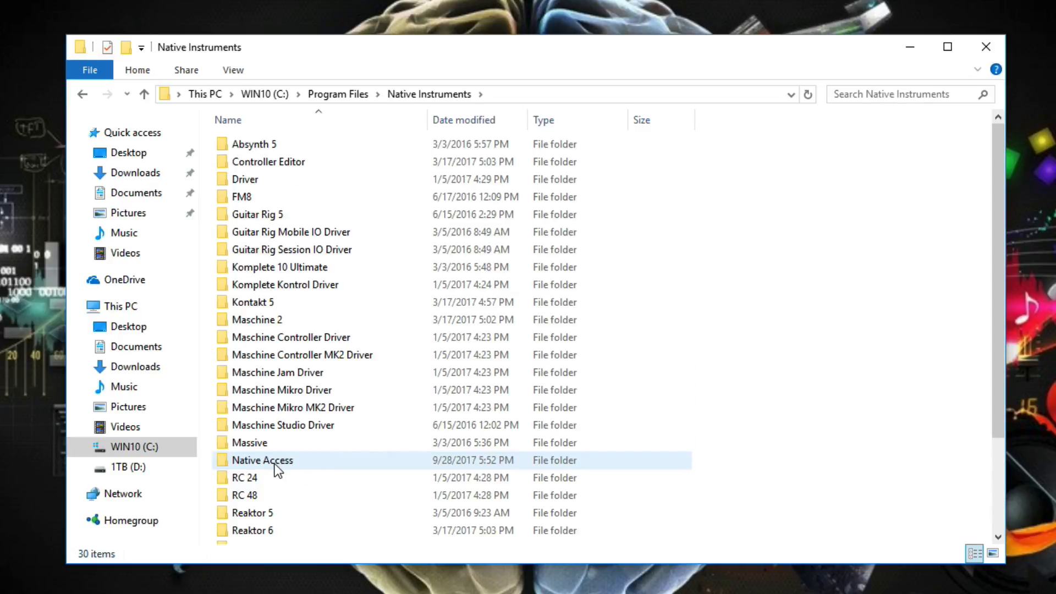
pyautogui.doubleClick(262, 460)
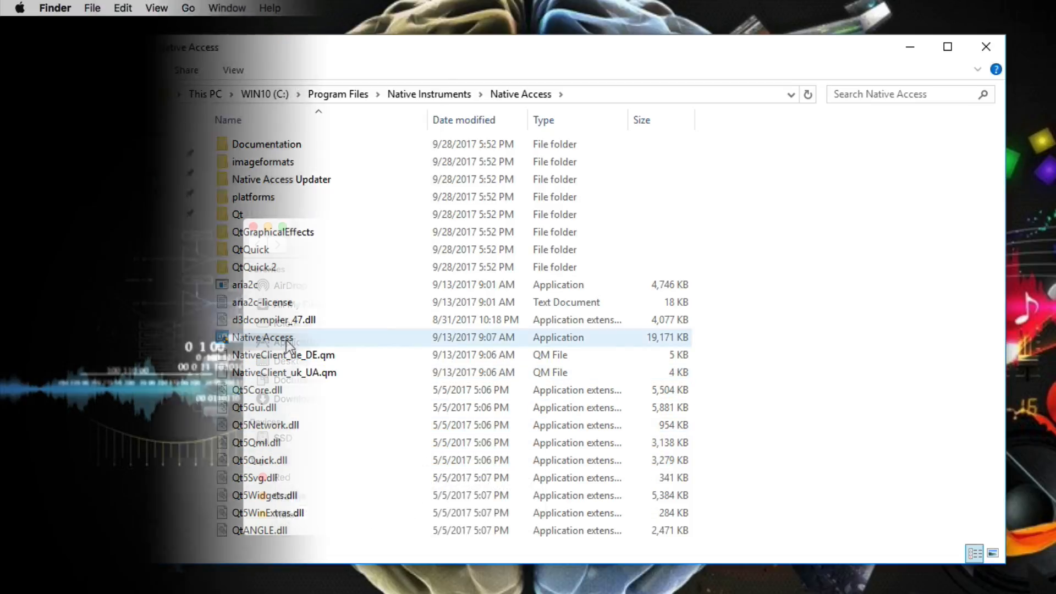
pyautogui.doubleClick(261, 337)
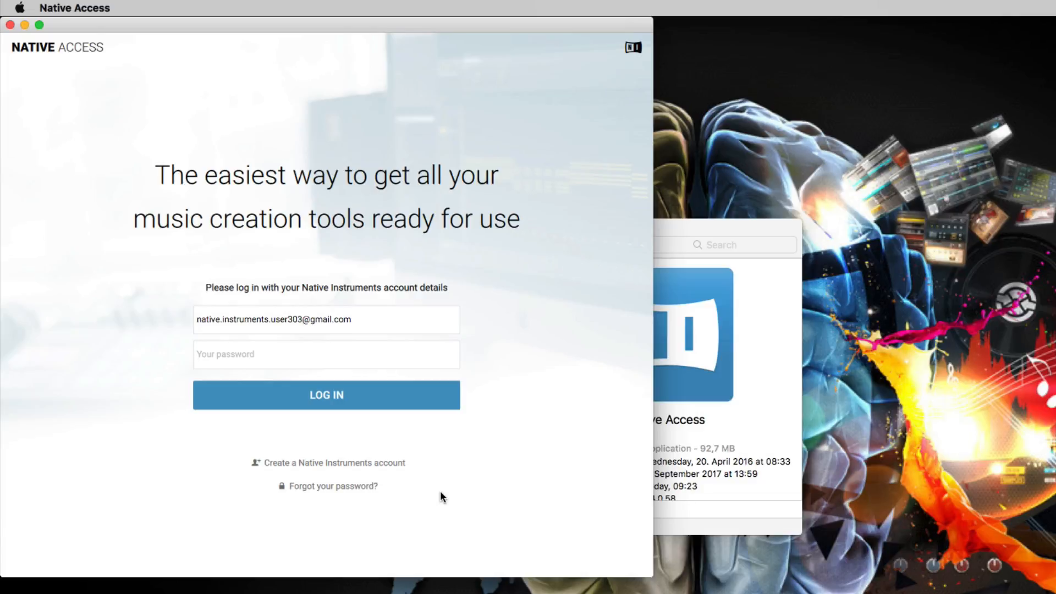
# Step: Enter the account password and log in to Native Access
pyautogui.click(326, 354)
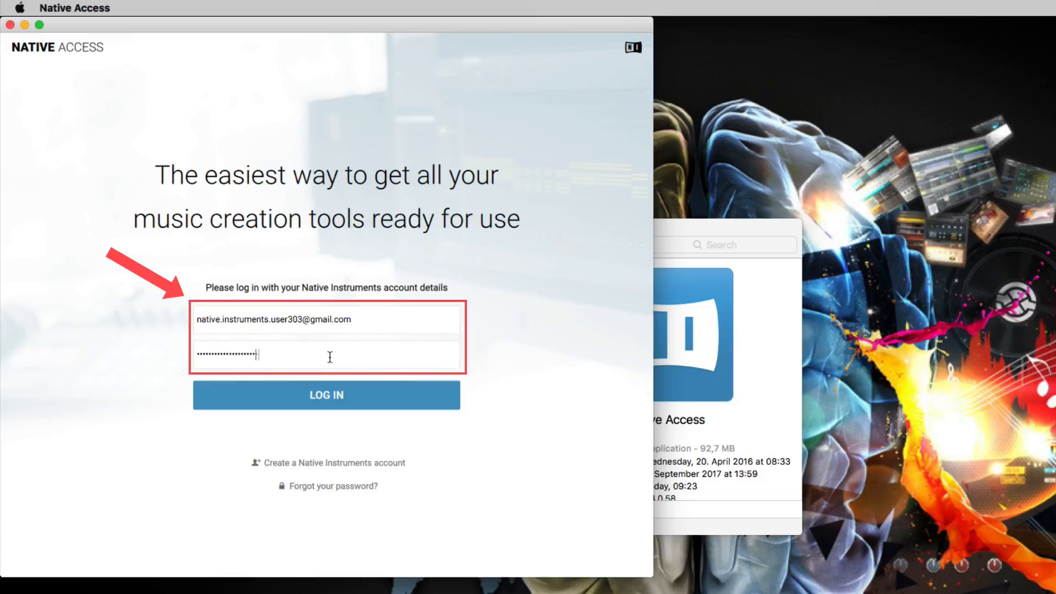
pyautogui.click(326, 396)
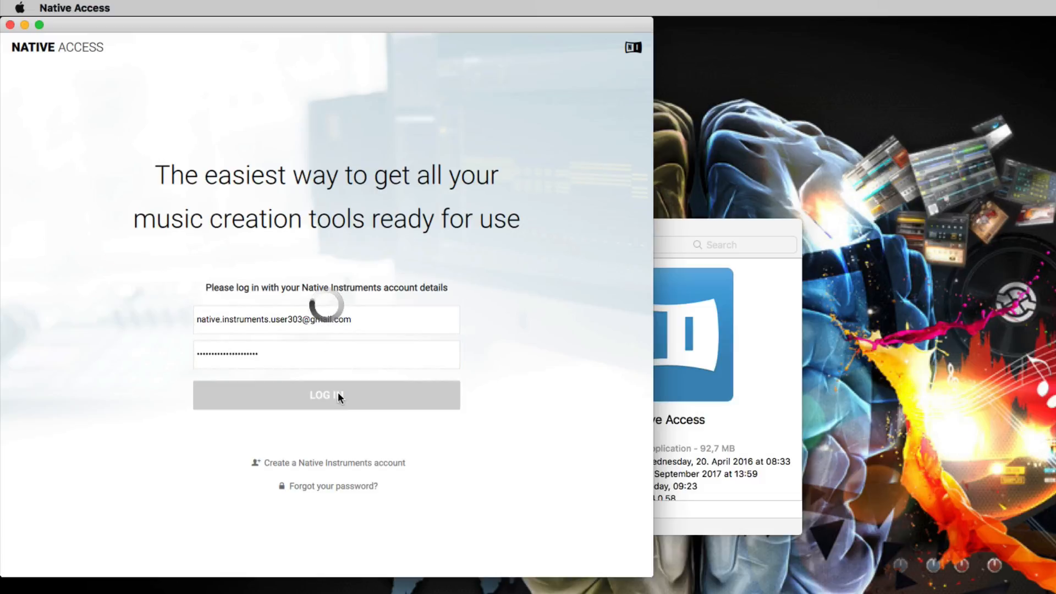
pyautogui.click(326, 396)
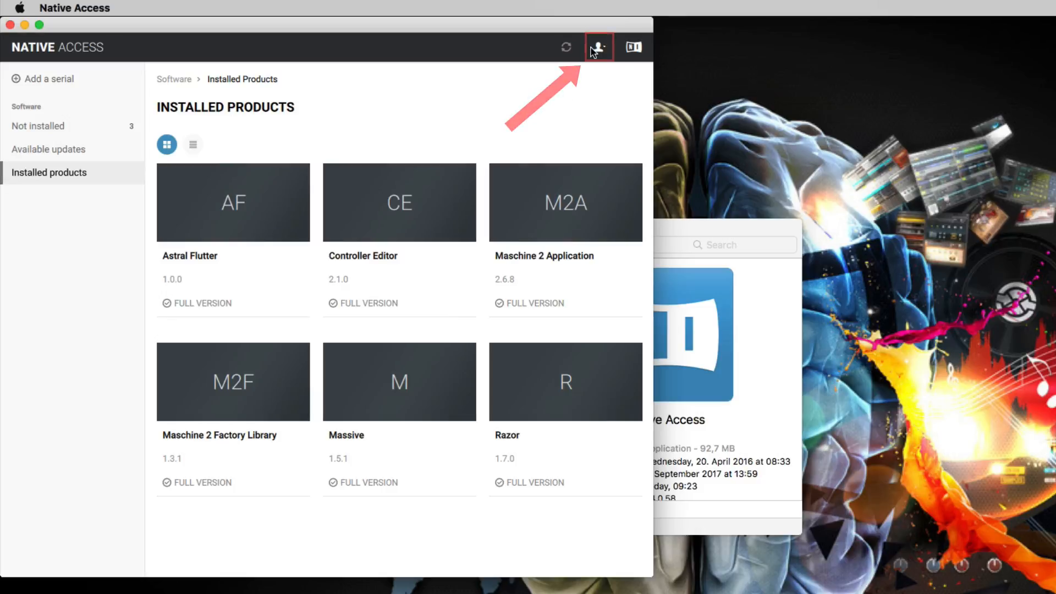
# Step: Choose Preferences from the user icon's dropdown menu
pyautogui.click(597, 47)
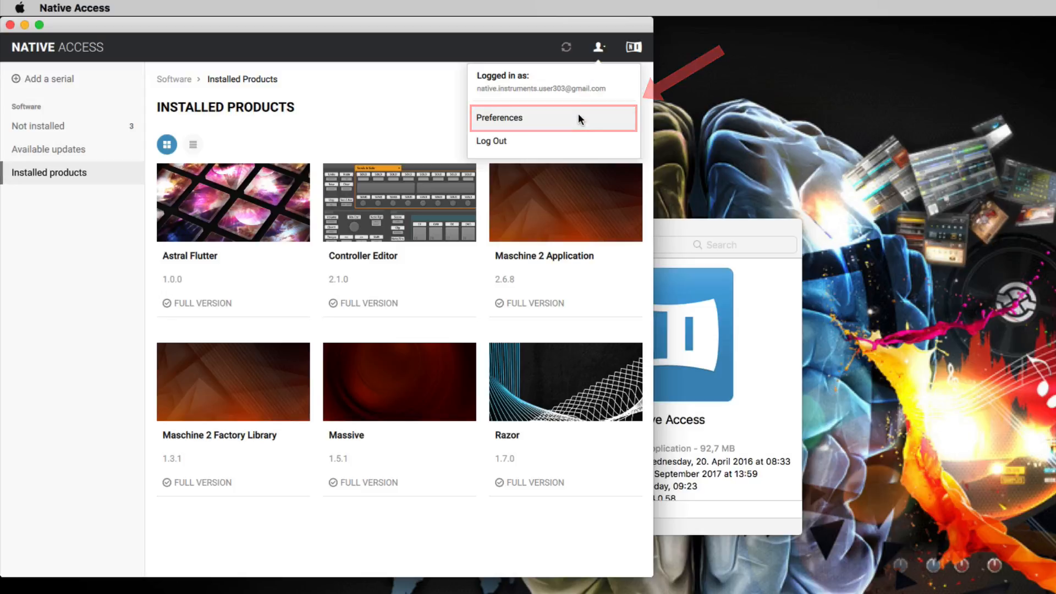
pyautogui.click(499, 117)
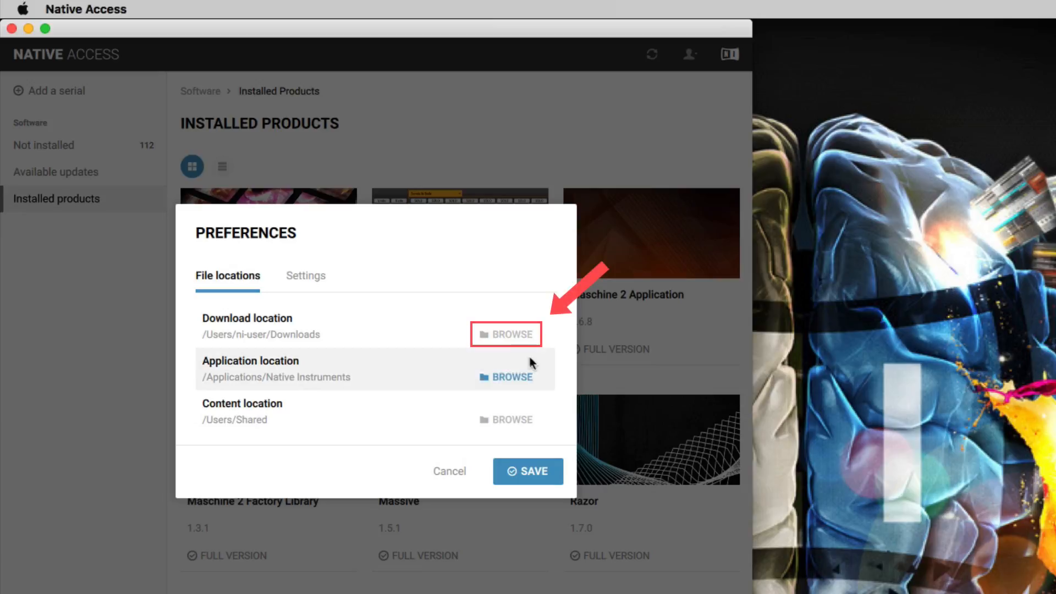
# Step: Browse for the download location and select NI Downloads on My External HDD
pyautogui.click(505, 334)
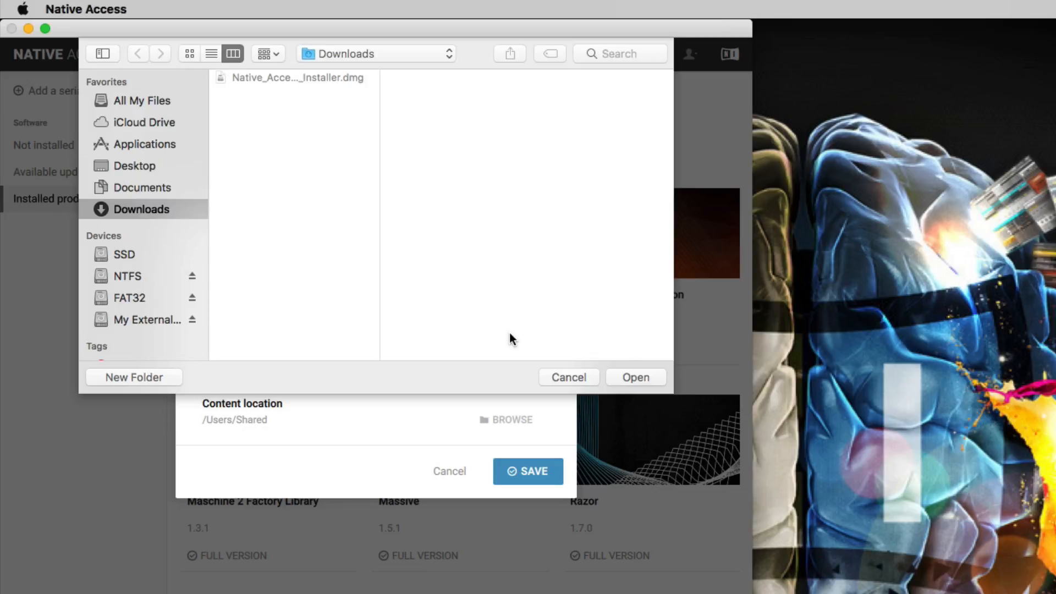
pyautogui.moveTo(211, 333)
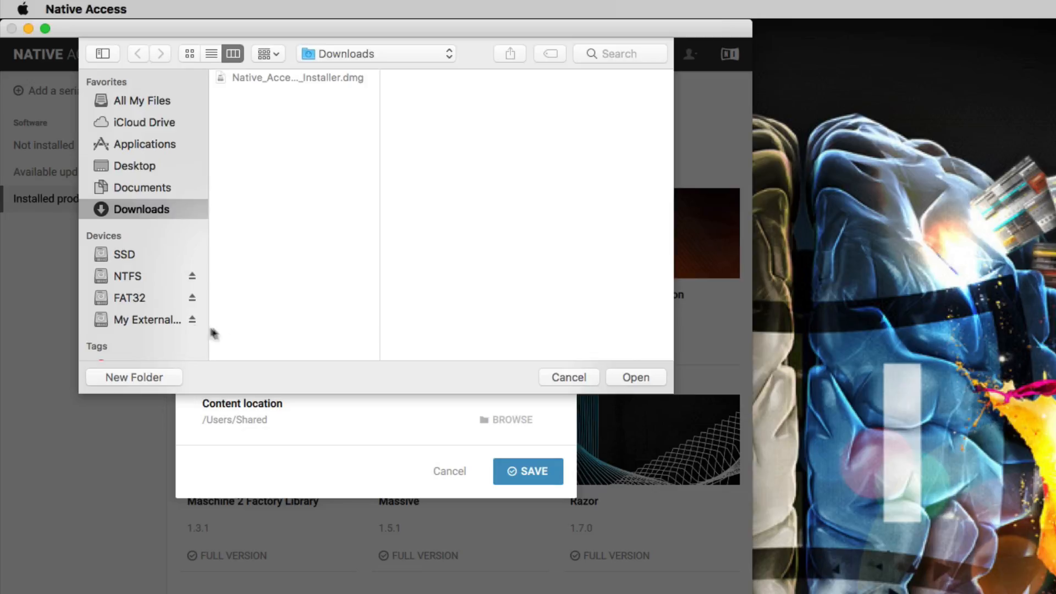
pyautogui.click(144, 319)
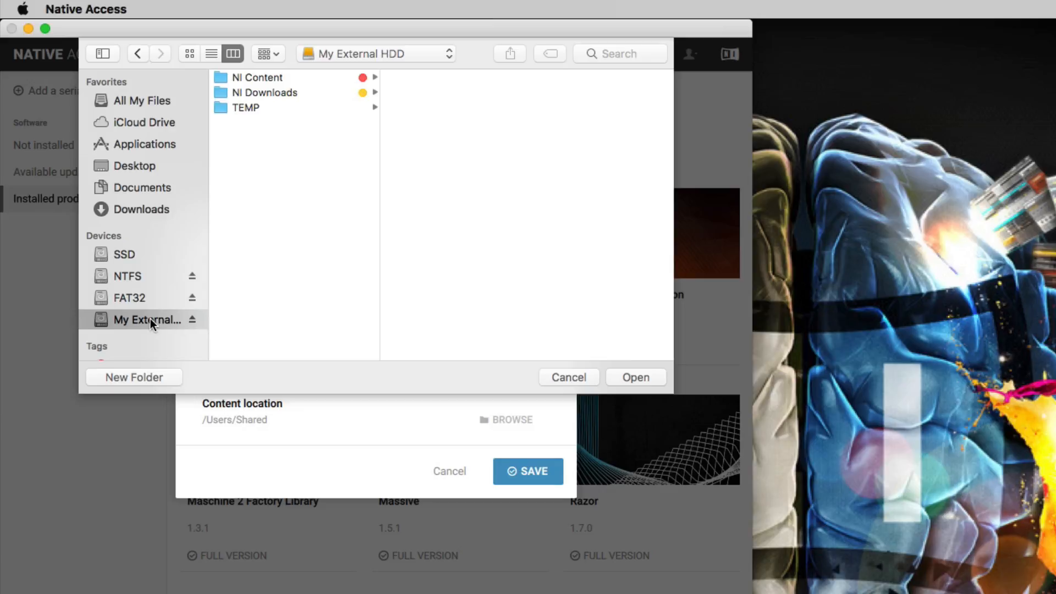
pyautogui.click(264, 92)
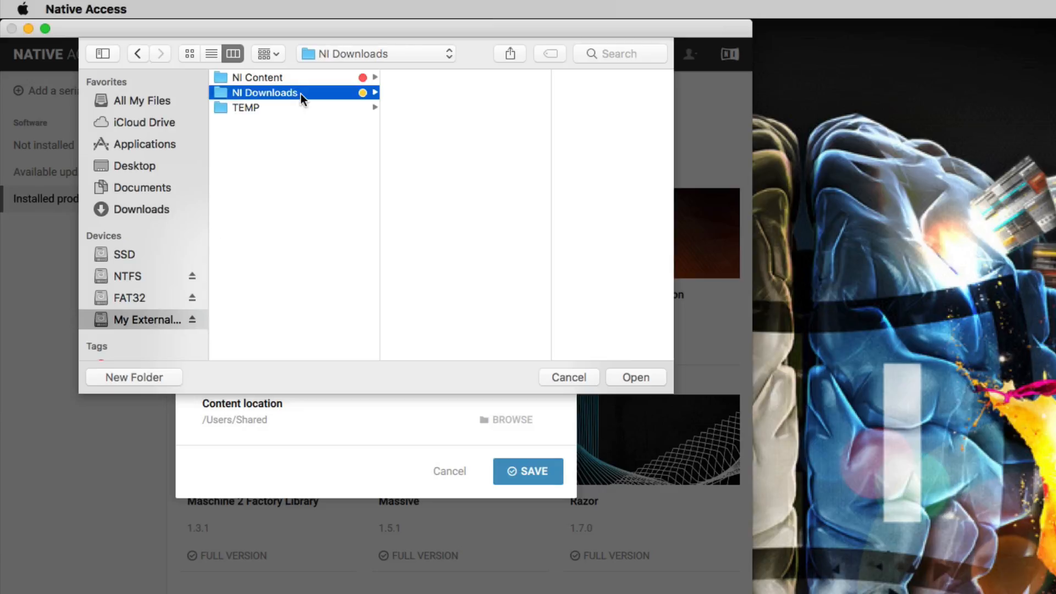
pyautogui.moveTo(457, 214)
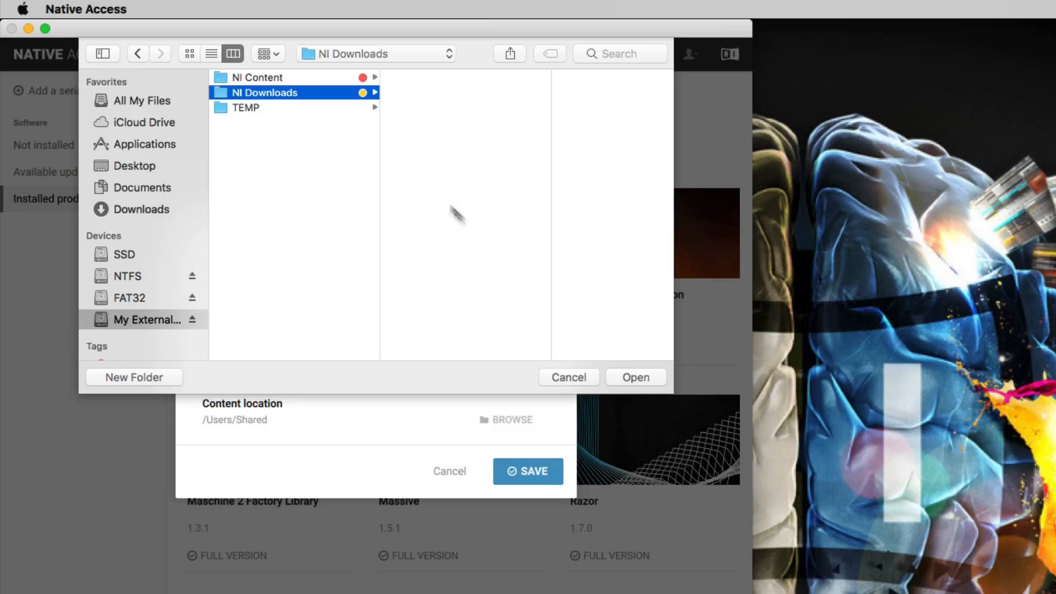
pyautogui.click(634, 376)
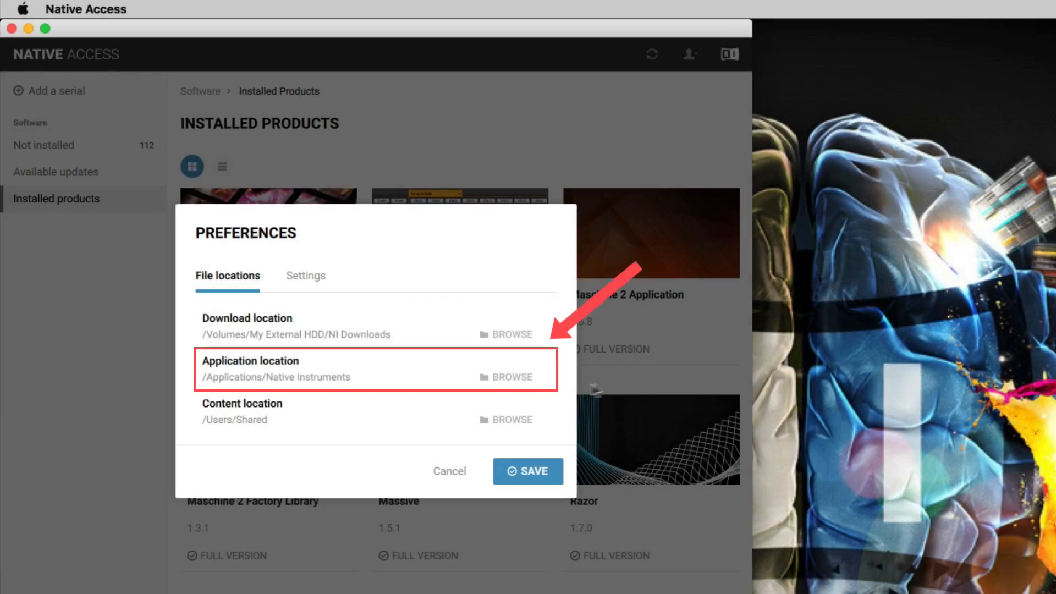
pyautogui.moveTo(442, 382)
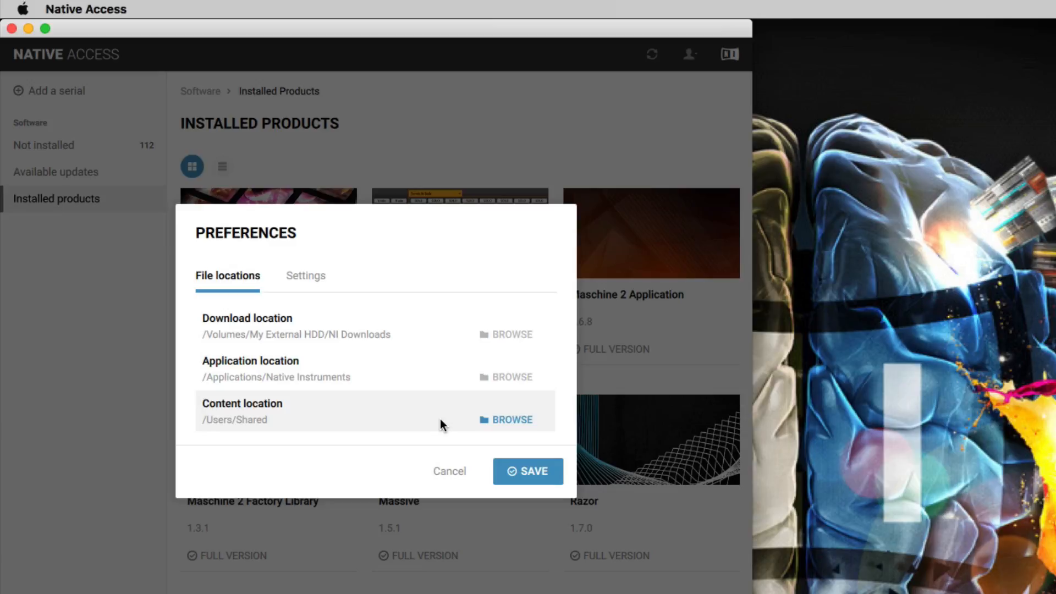
pyautogui.moveTo(518, 426)
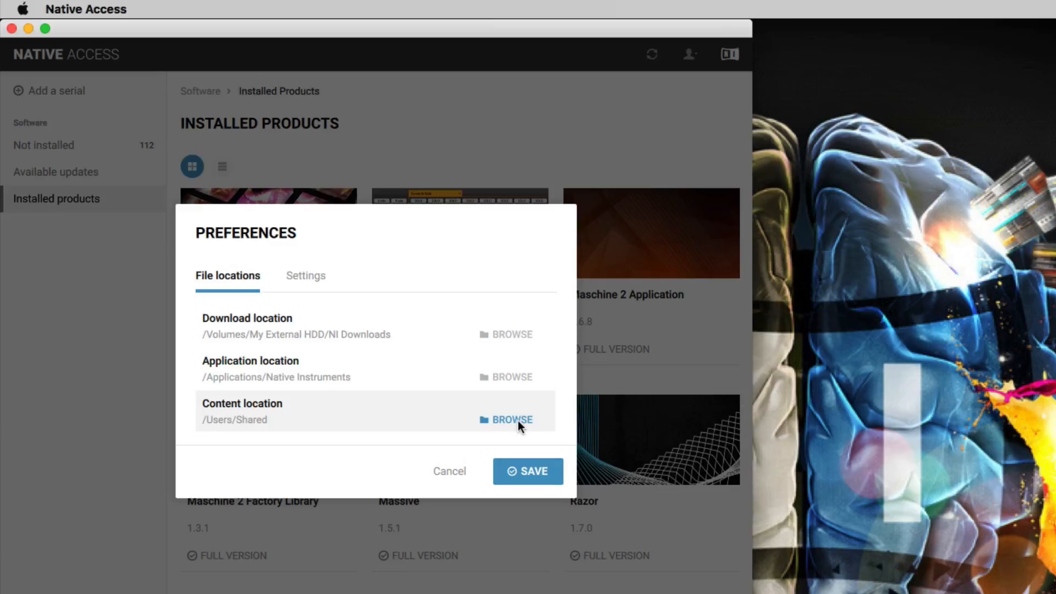
# Step: Browse for the content location and select NI Content on My External HDD
pyautogui.click(512, 419)
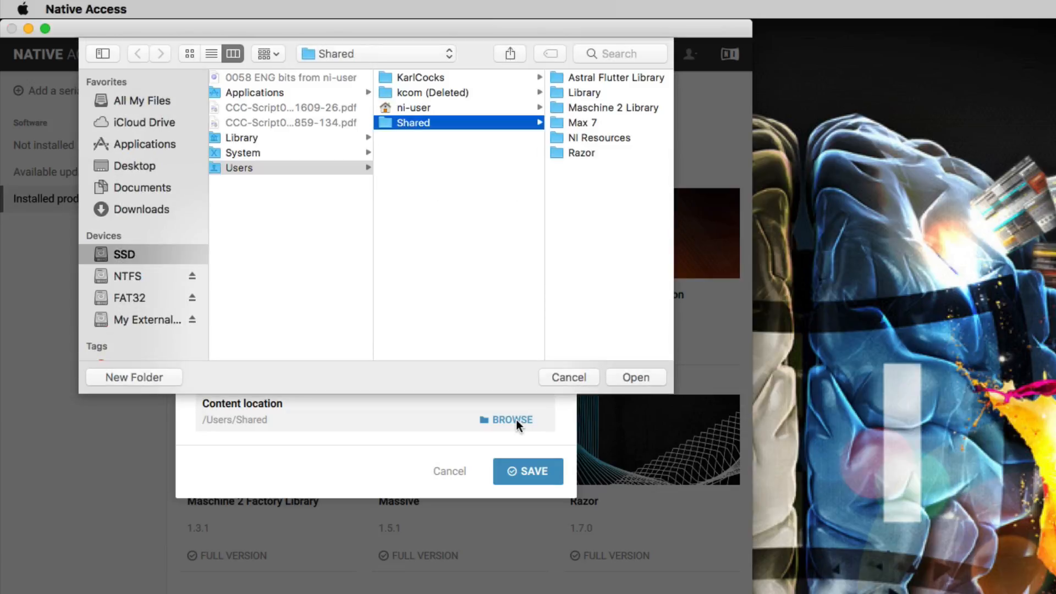
pyautogui.click(143, 319)
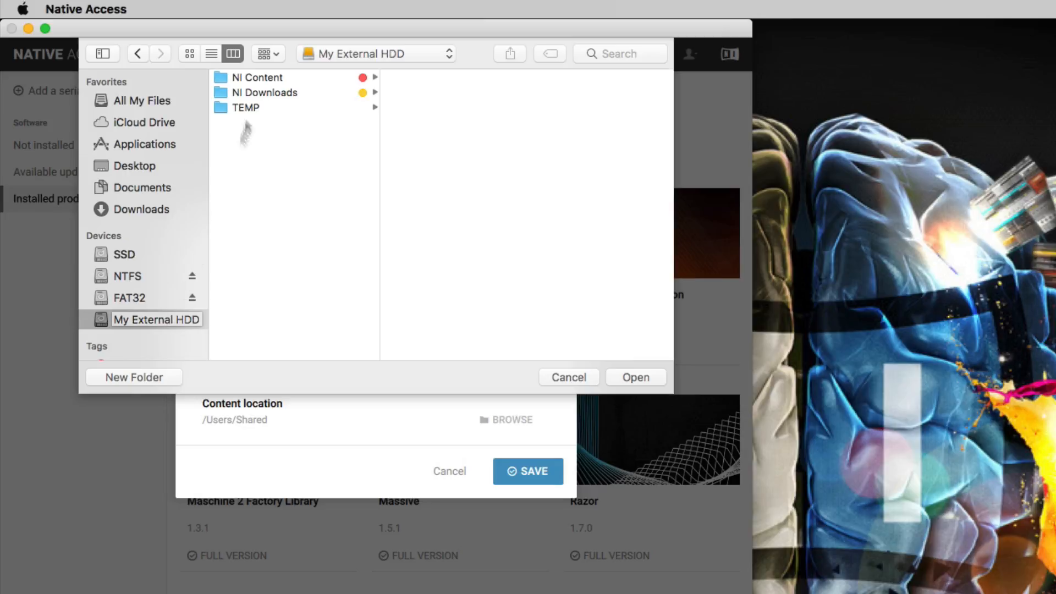
pyautogui.click(258, 77)
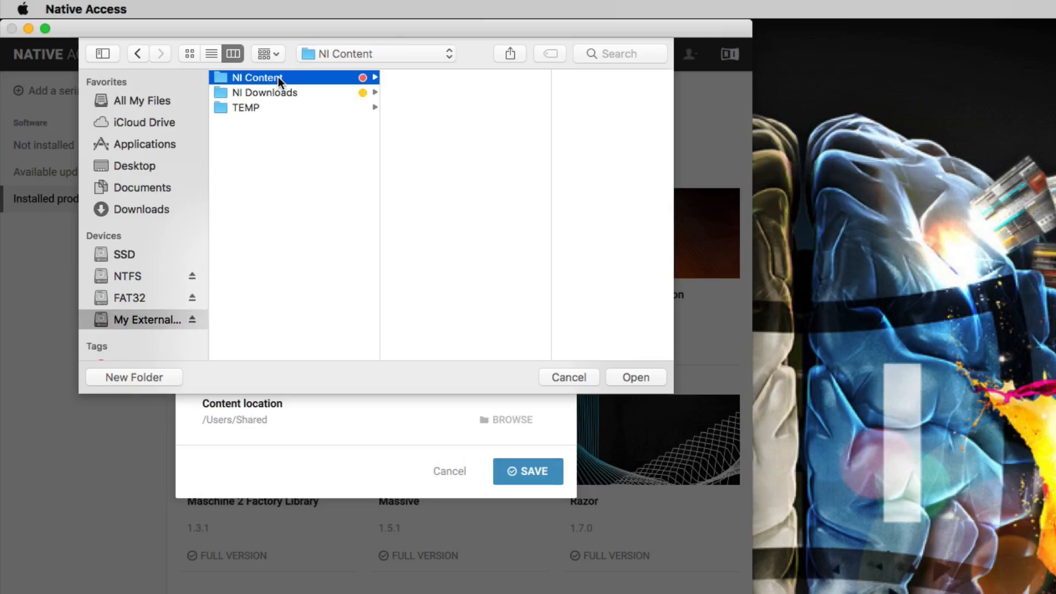
pyautogui.moveTo(640, 374)
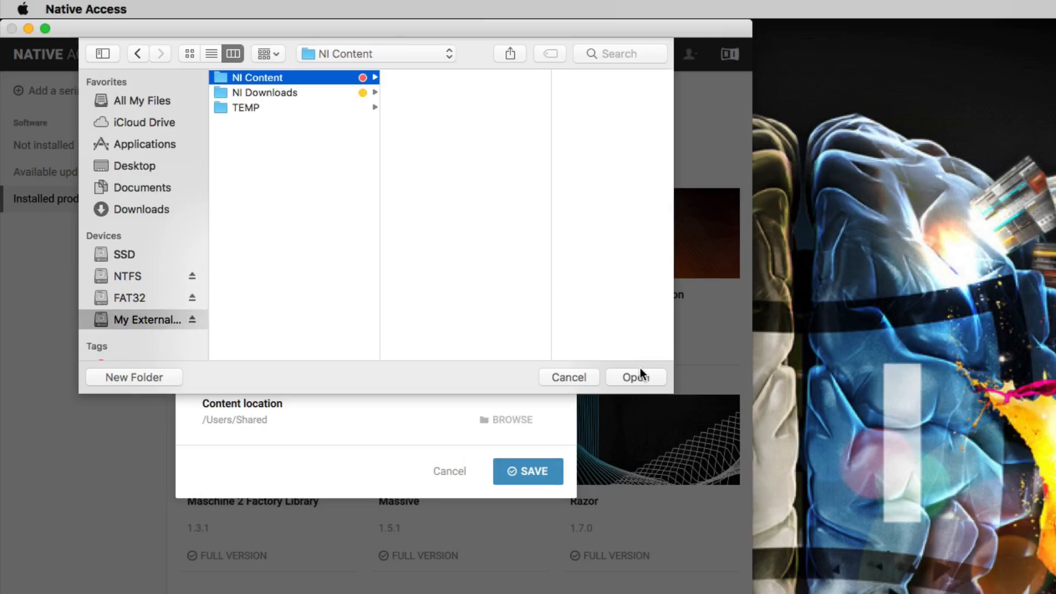
pyautogui.click(636, 377)
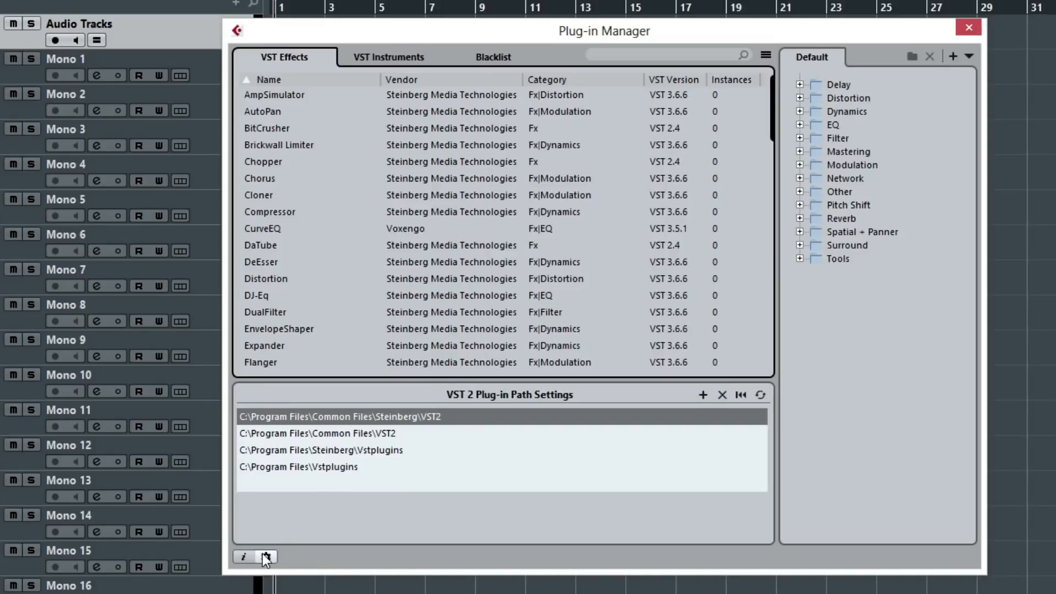
# Step: Expand the VST 2 Plug-in Path Settings panel in Cubase's VST Plug-in Manager
pyautogui.click(266, 557)
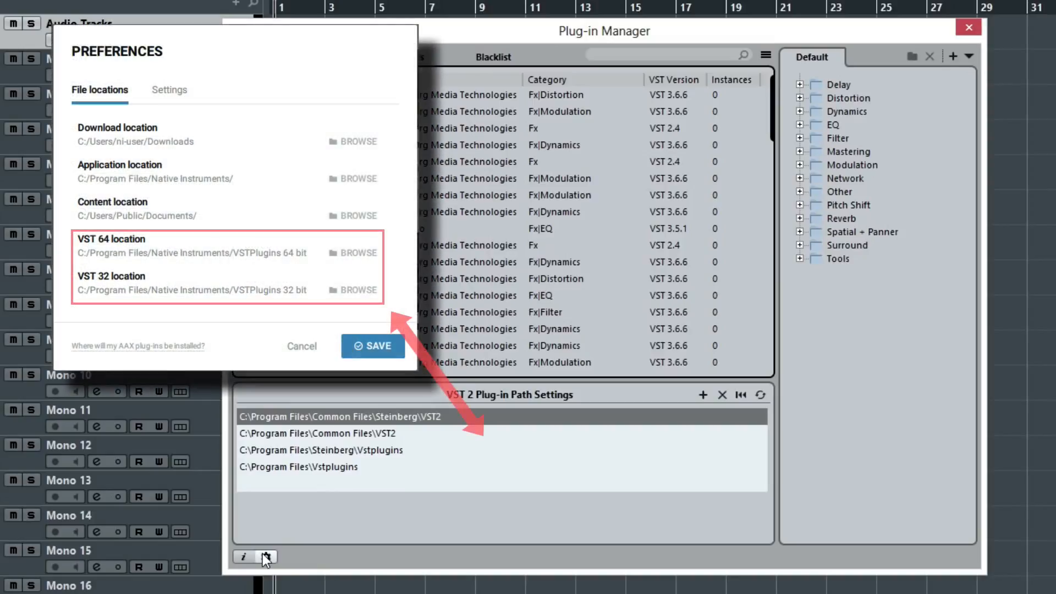